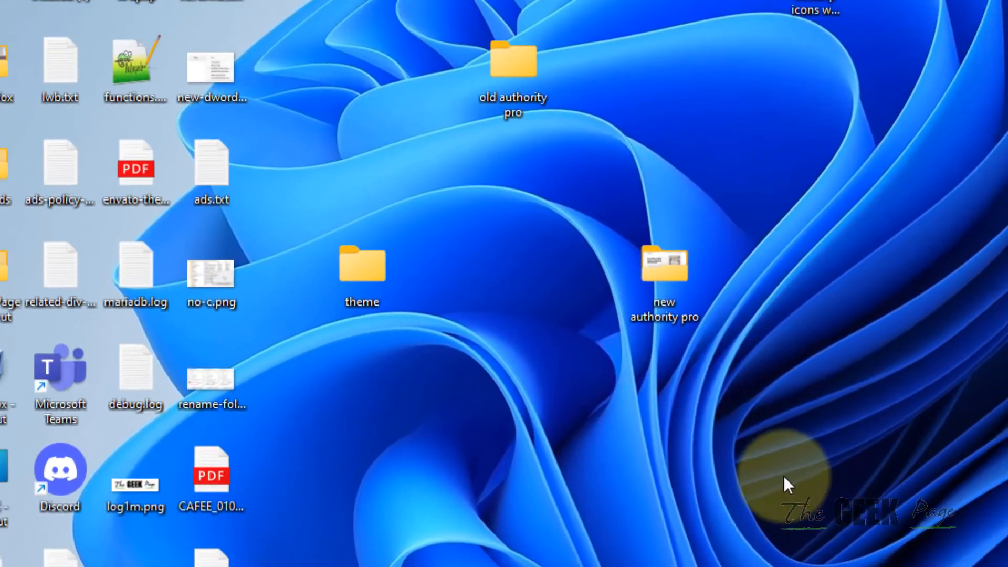
# Step: Launch Google Chrome from the Windows desktop to its Google home page
pyautogui.click(446, 555)
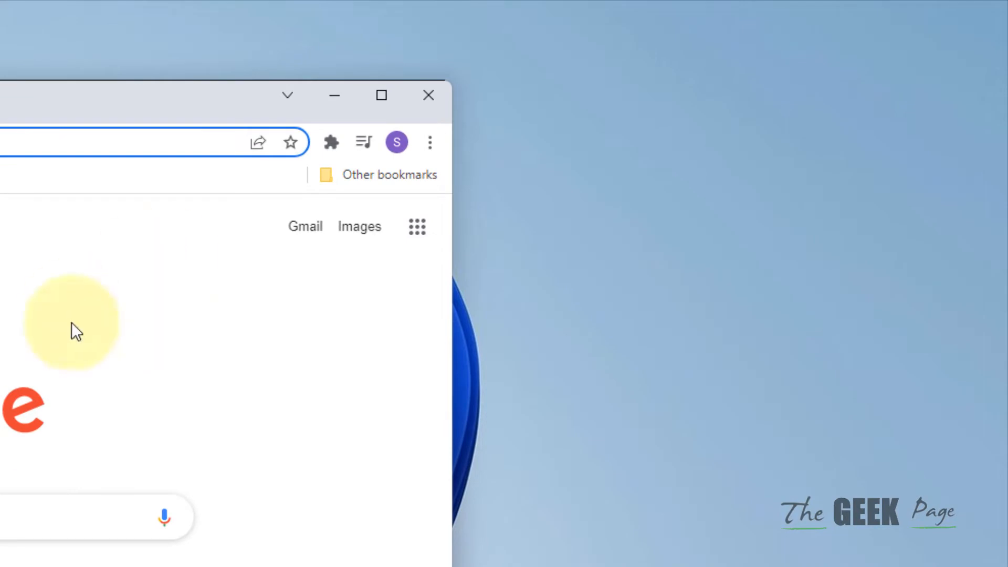
pyautogui.moveTo(305, 366)
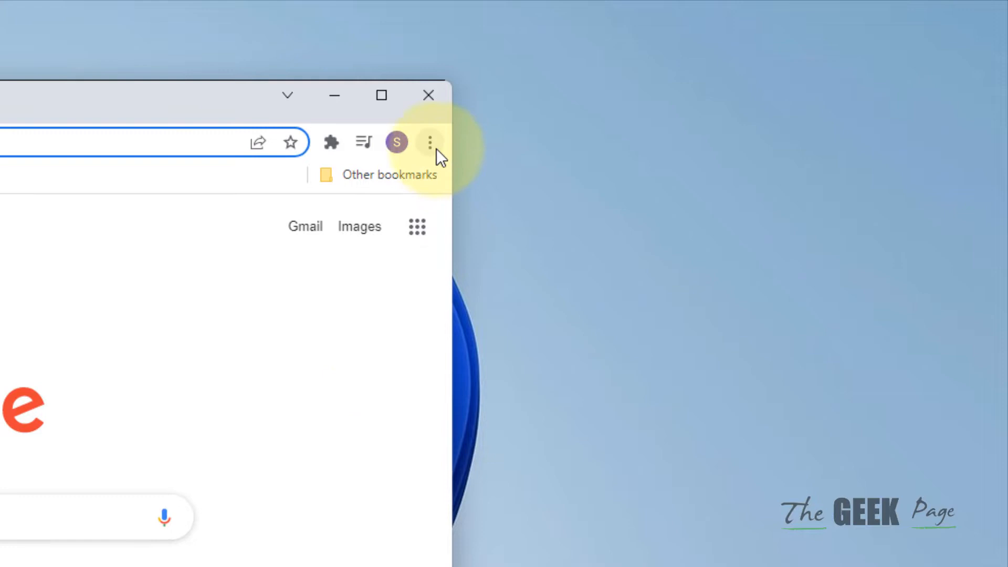
# Step: Reach Chrome's Settings page from the three-dot main menu
pyautogui.click(430, 142)
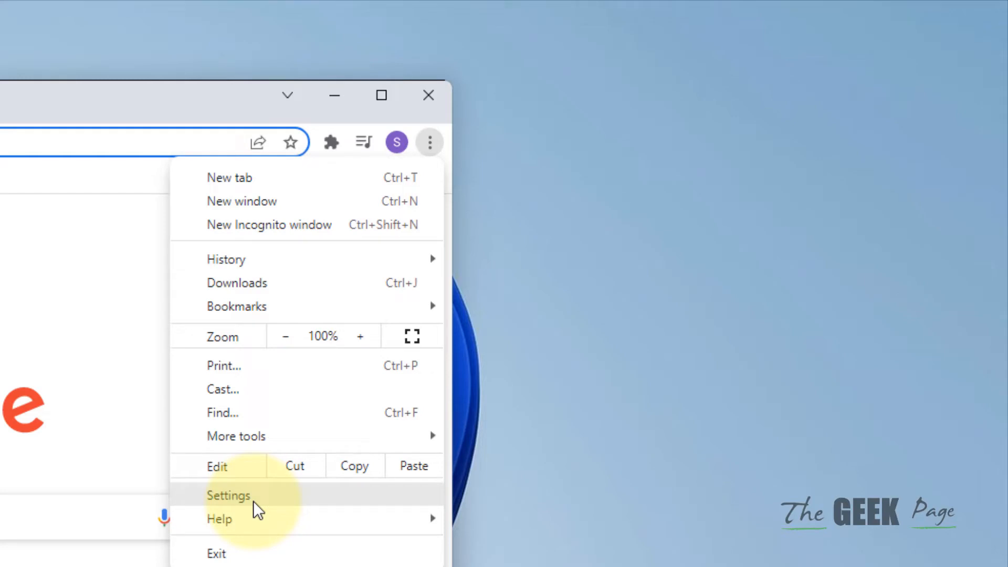
pyautogui.click(229, 495)
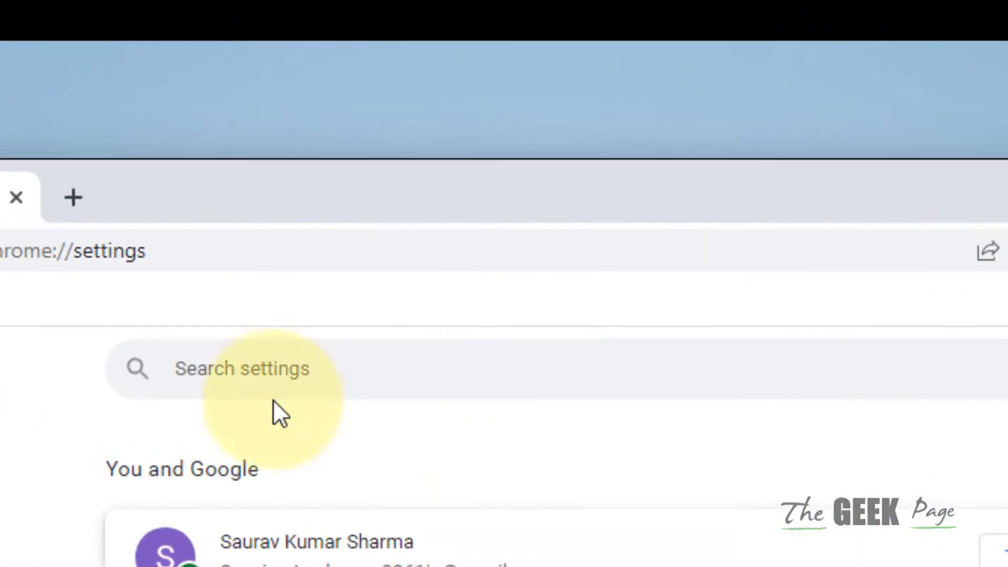
# Step: Search settings for 'hardw' and leave 'Use hardware acceleration when available' switched off
pyautogui.write('hardware acce')
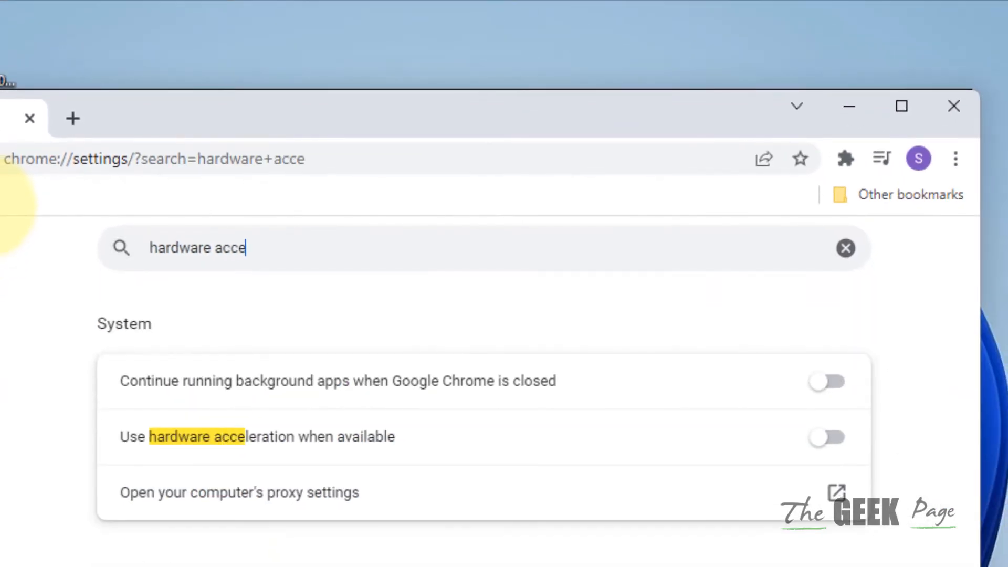
pyautogui.moveTo(215, 463)
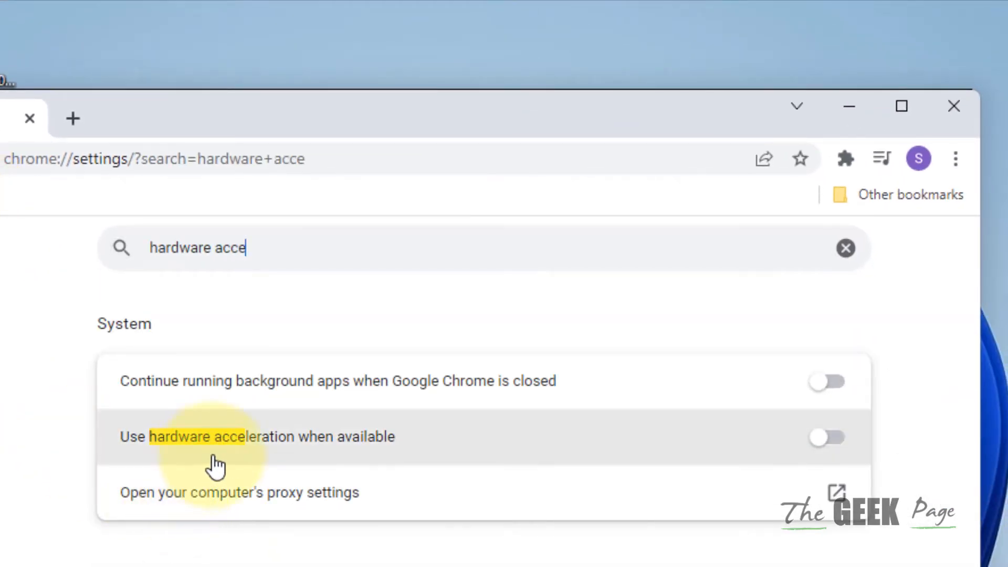
pyautogui.moveTo(370, 460)
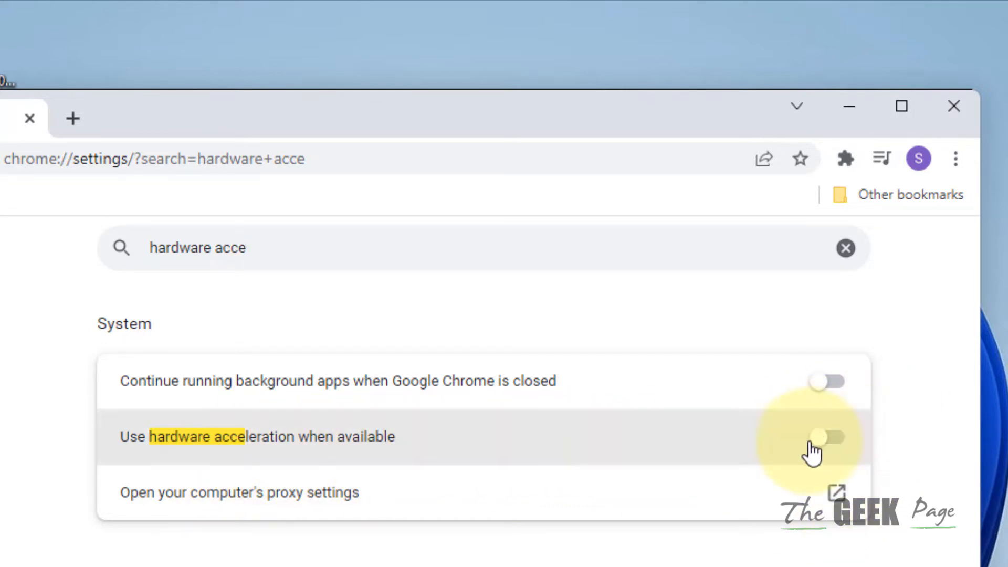
pyautogui.click(830, 437)
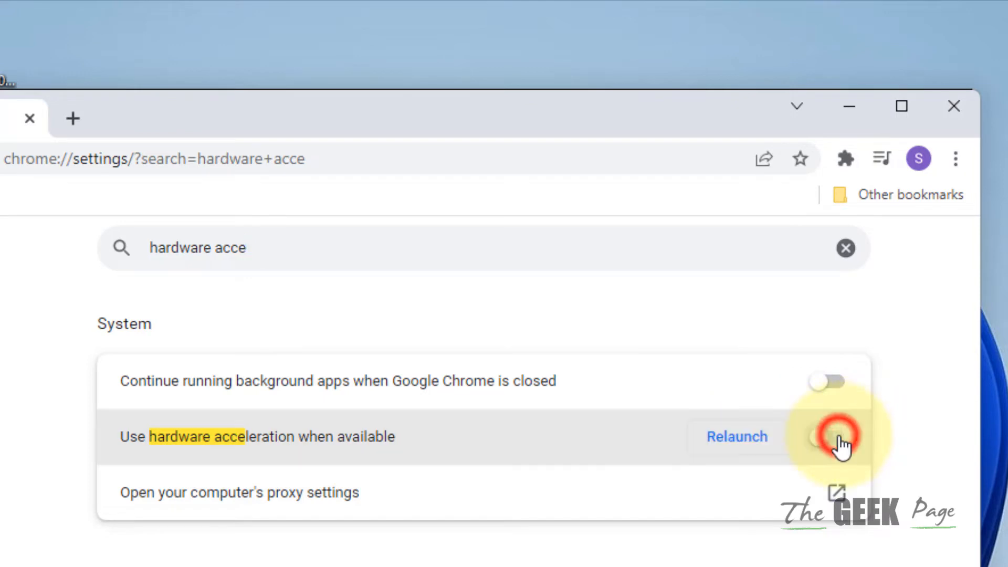
pyautogui.click(830, 437)
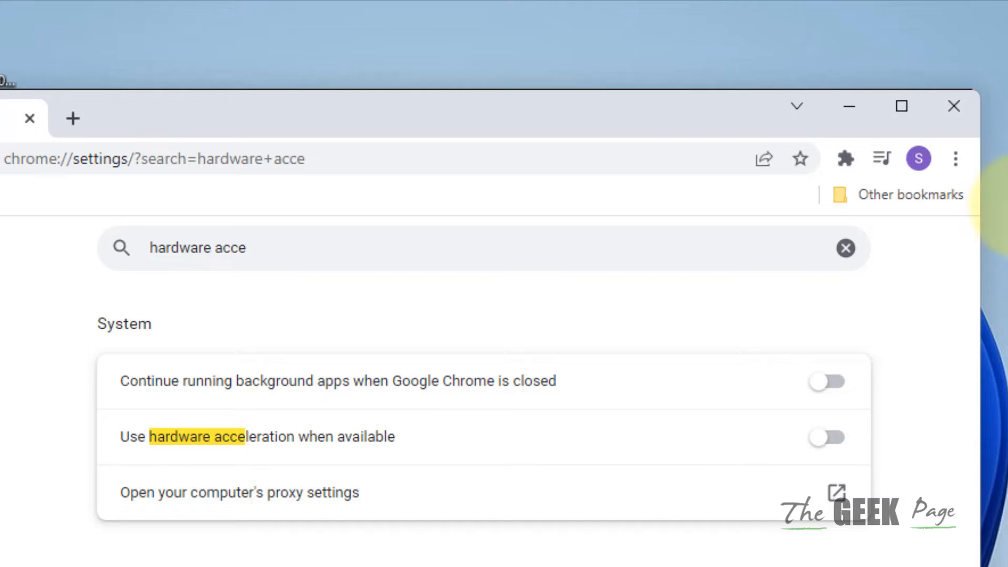
pyautogui.moveTo(978, 161)
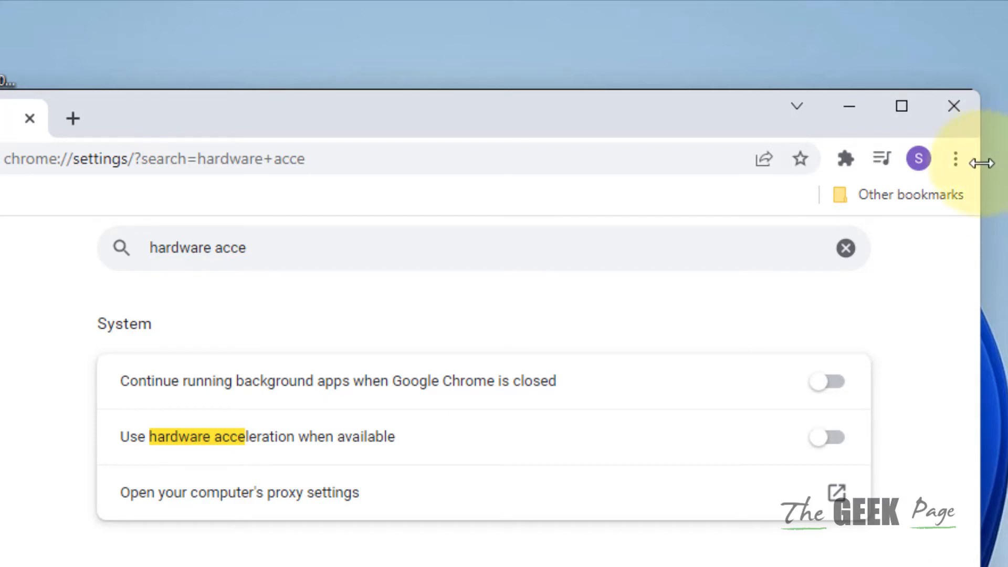
pyautogui.click(954, 159)
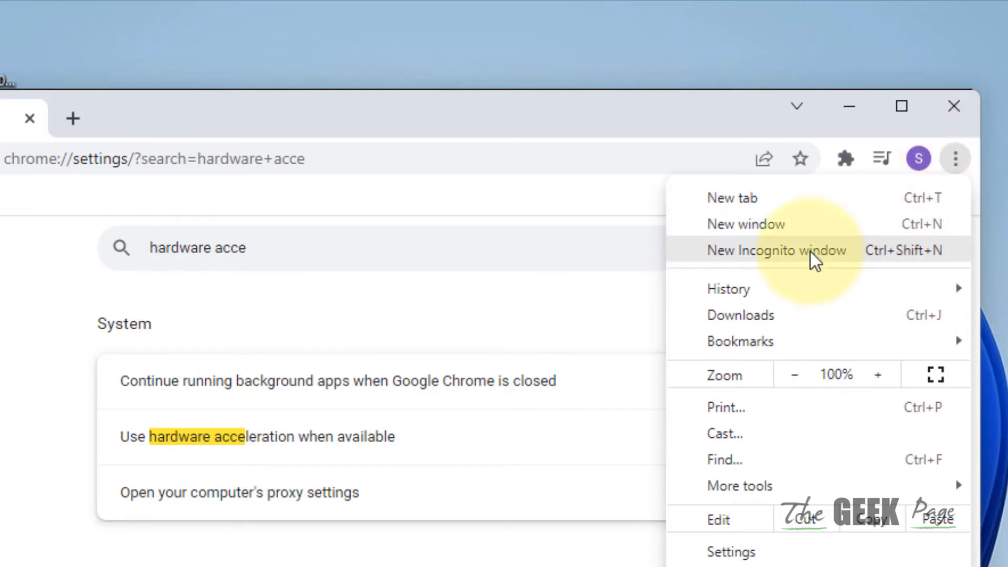
pyautogui.click(775, 250)
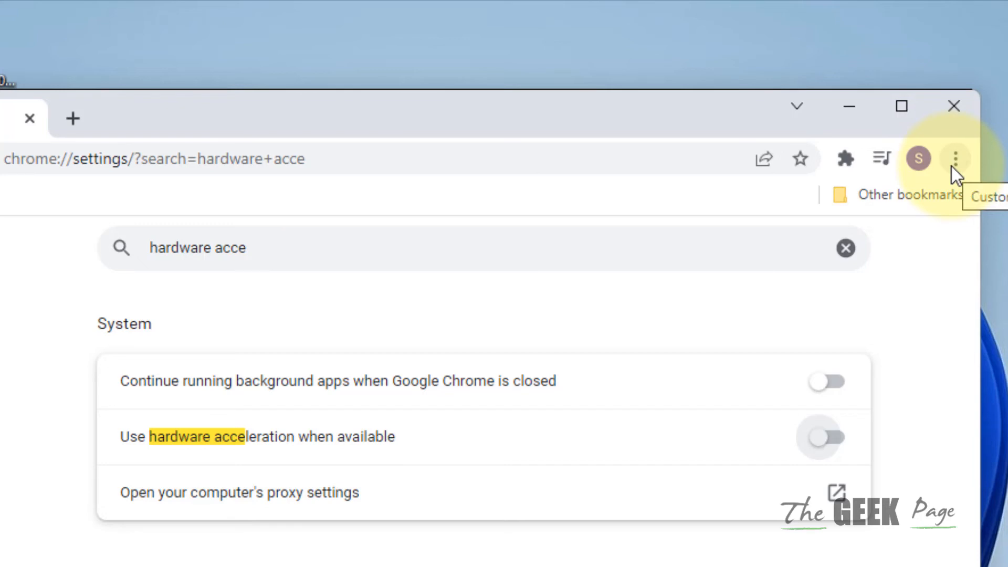
# Step: On the Extensions page, switch off the Page load time extension so all are disabled
pyautogui.click(956, 159)
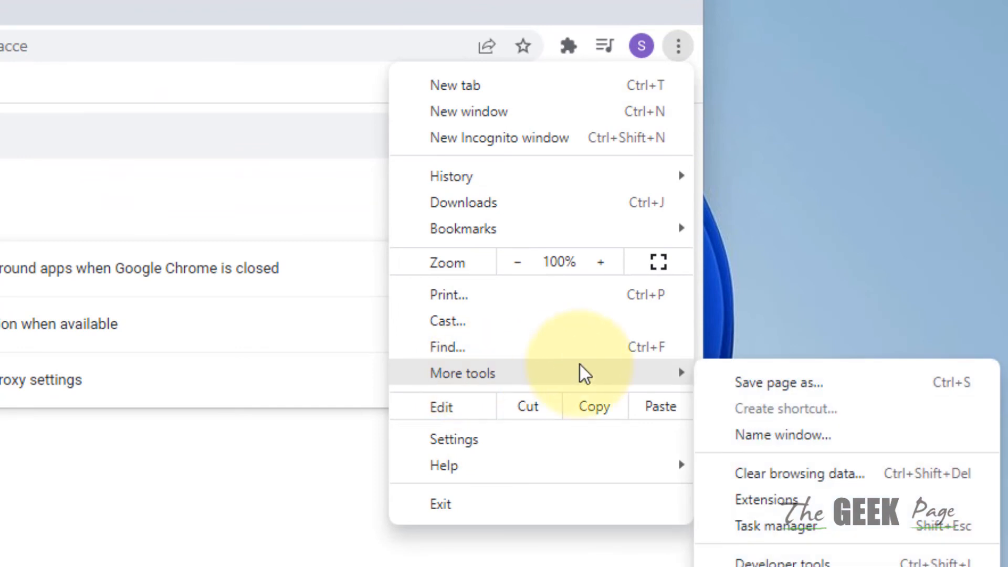
pyautogui.moveTo(766, 500)
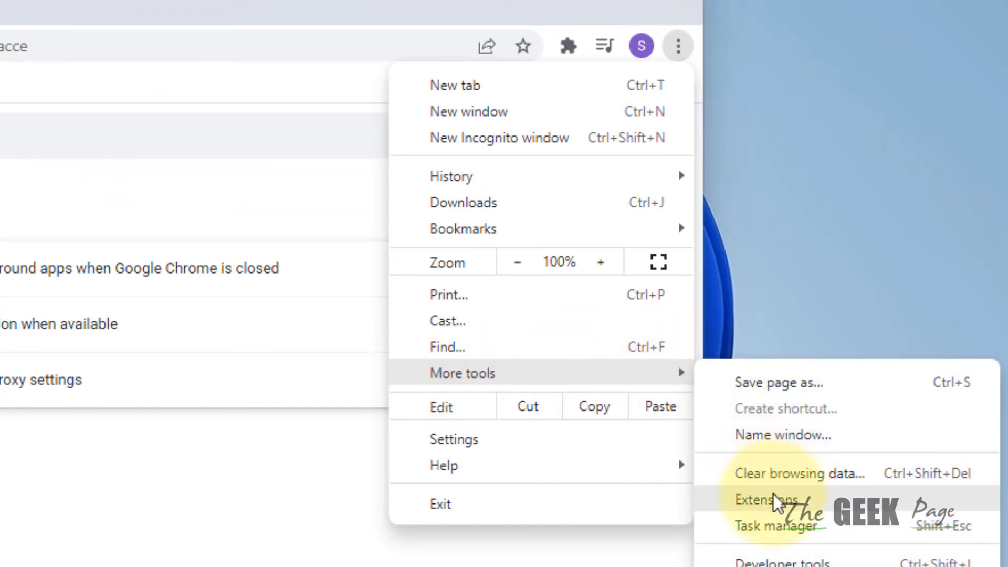
pyautogui.click(767, 499)
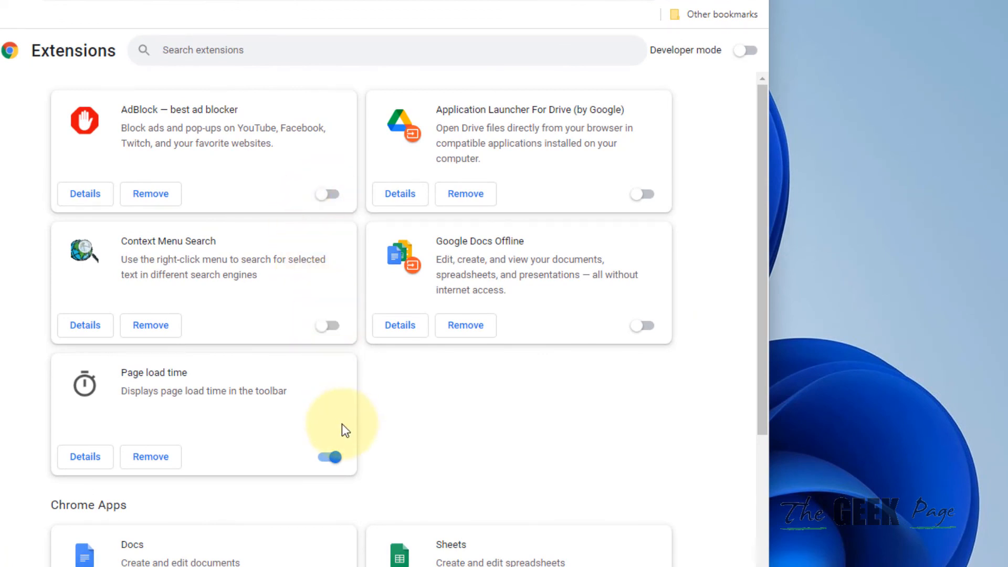
pyautogui.click(329, 457)
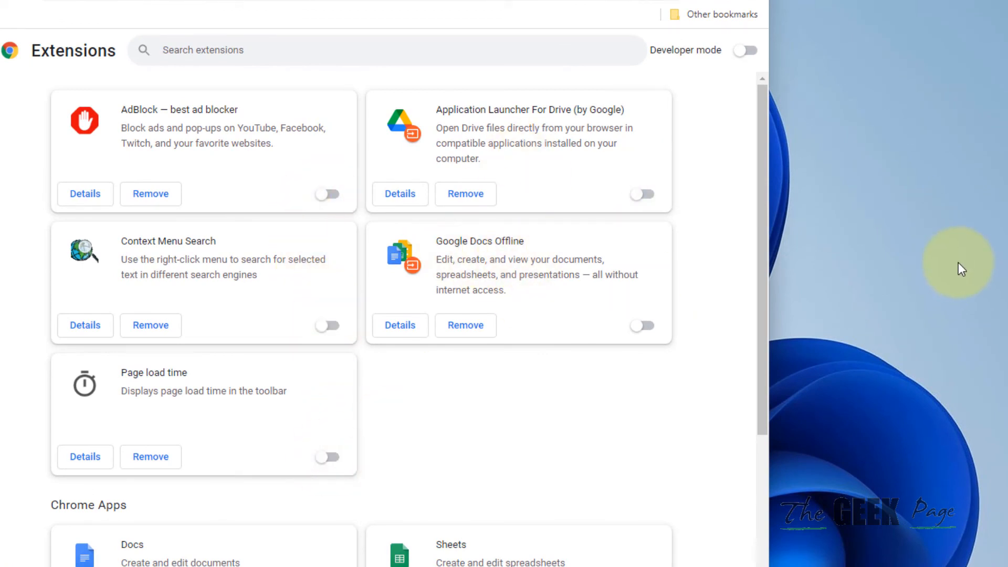